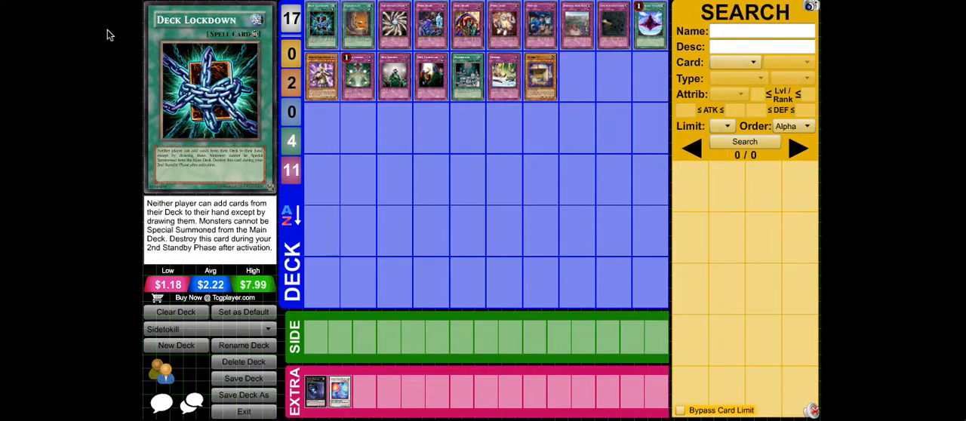
{"action": "mouse_move", "coordinate": [169, 204]}
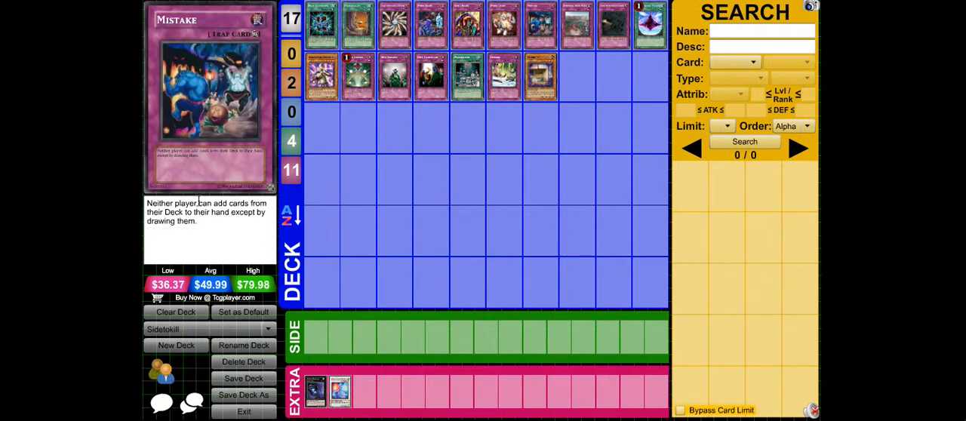
{"action": "mouse_move", "coordinate": [228, 117]}
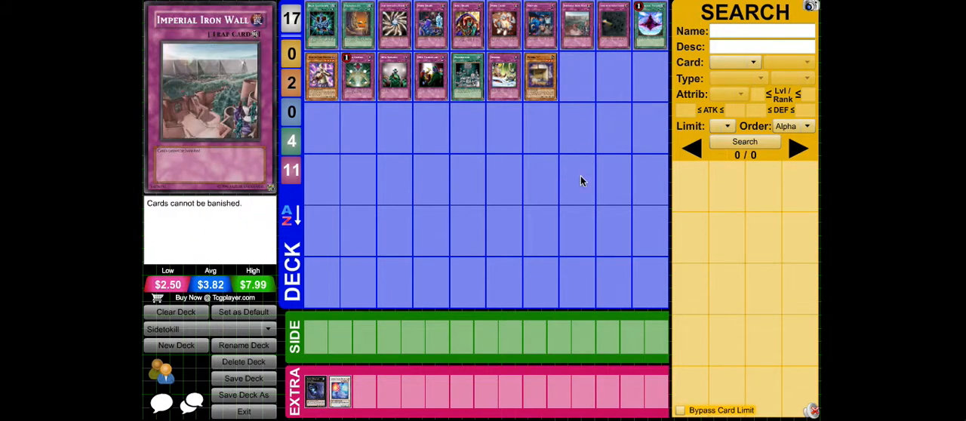
{"action": "mouse_move", "coordinate": [581, 64]}
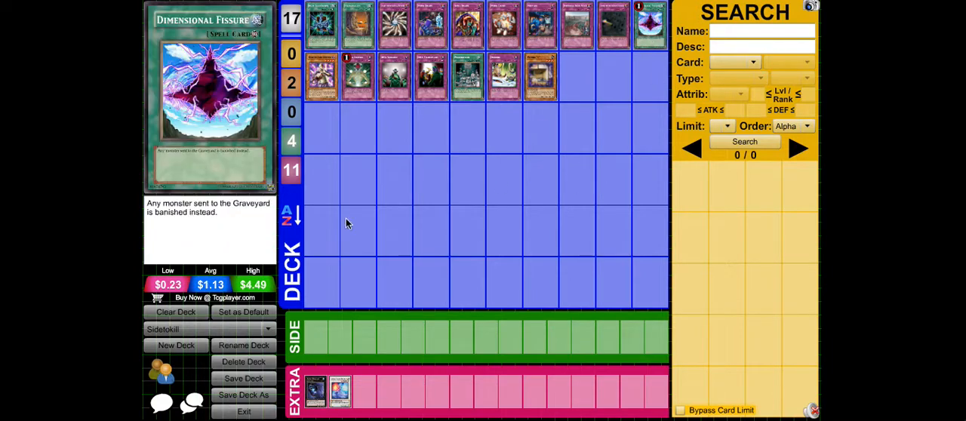
{"action": "mouse_move", "coordinate": [400, 149]}
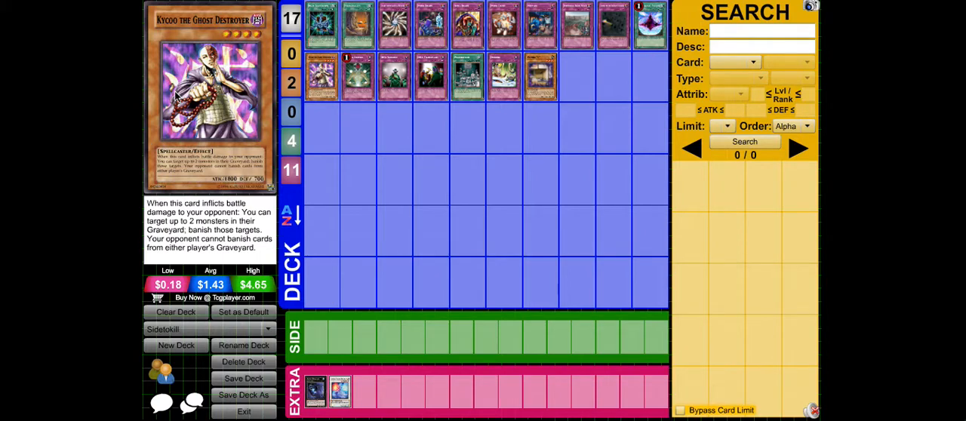
{"action": "mouse_move", "coordinate": [177, 90]}
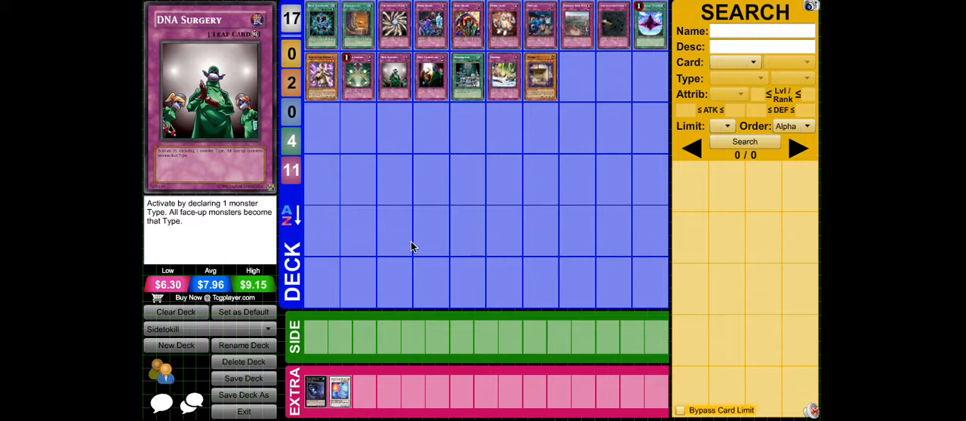
{"action": "mouse_move", "coordinate": [420, 94]}
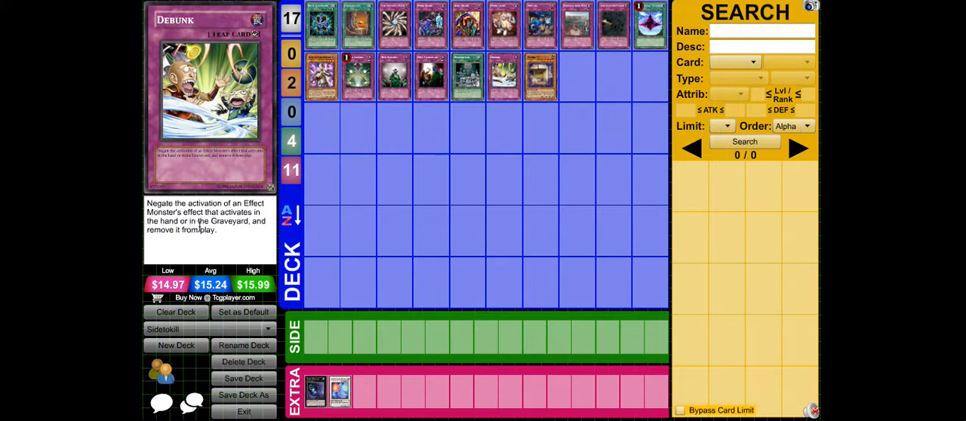
{"action": "mouse_move", "coordinate": [469, 167]}
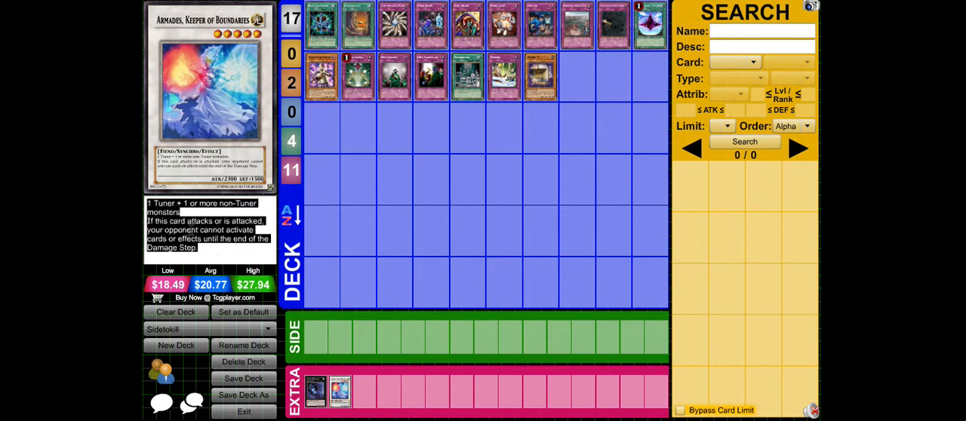
- Search card names for 'buji' to list the Bujin cards
{"action": "type", "text": "buji"}
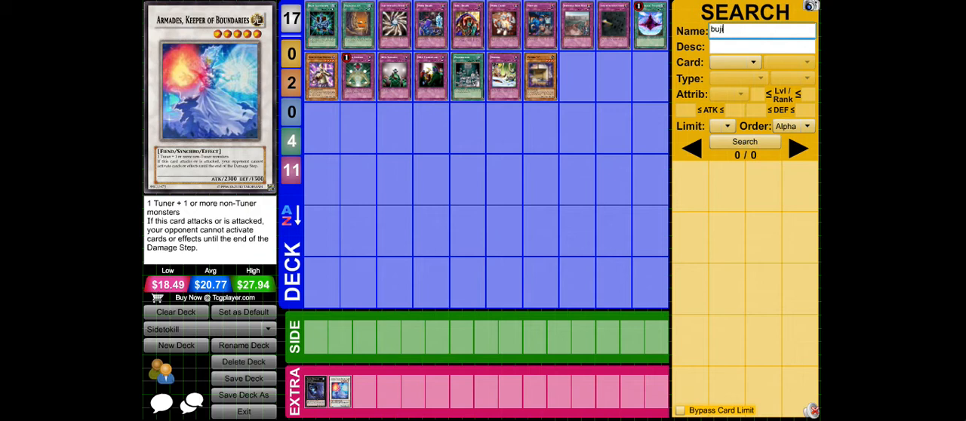
{"action": "left_click", "coordinate": [744, 141]}
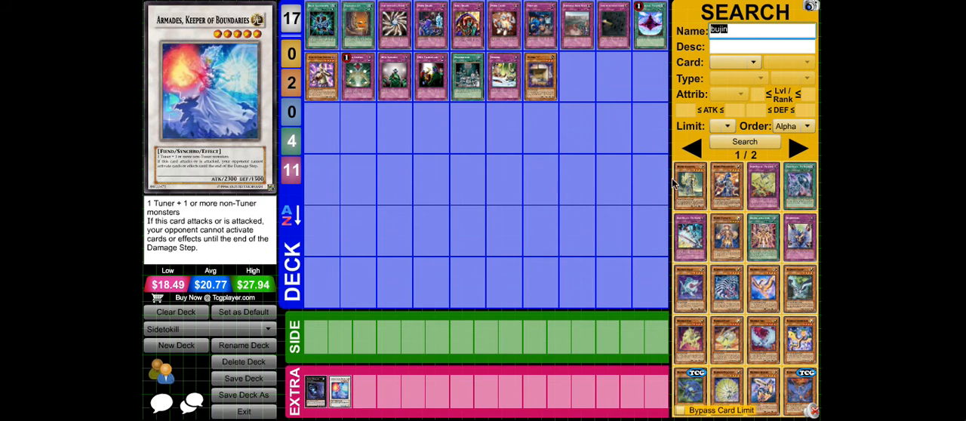
{"action": "mouse_move", "coordinate": [385, 211]}
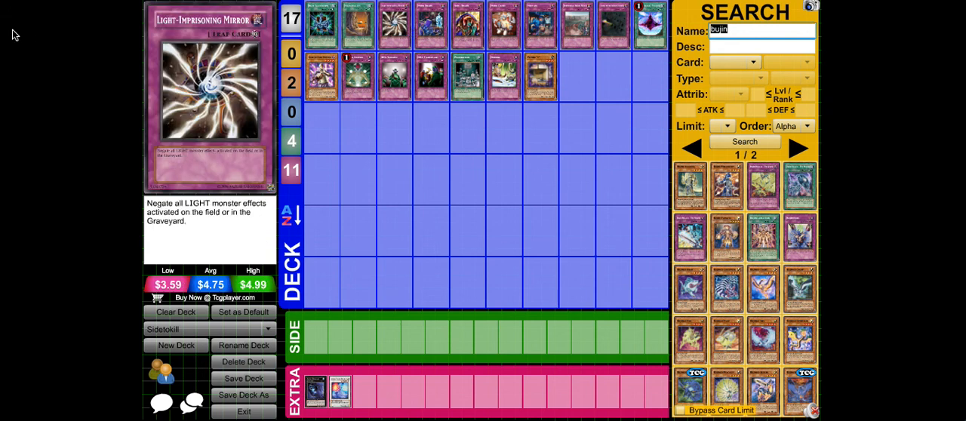
{"action": "mouse_move", "coordinate": [43, 40]}
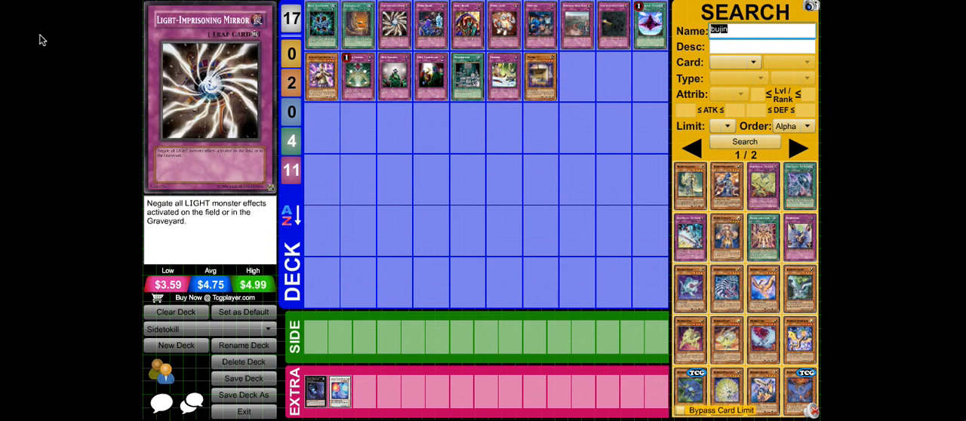